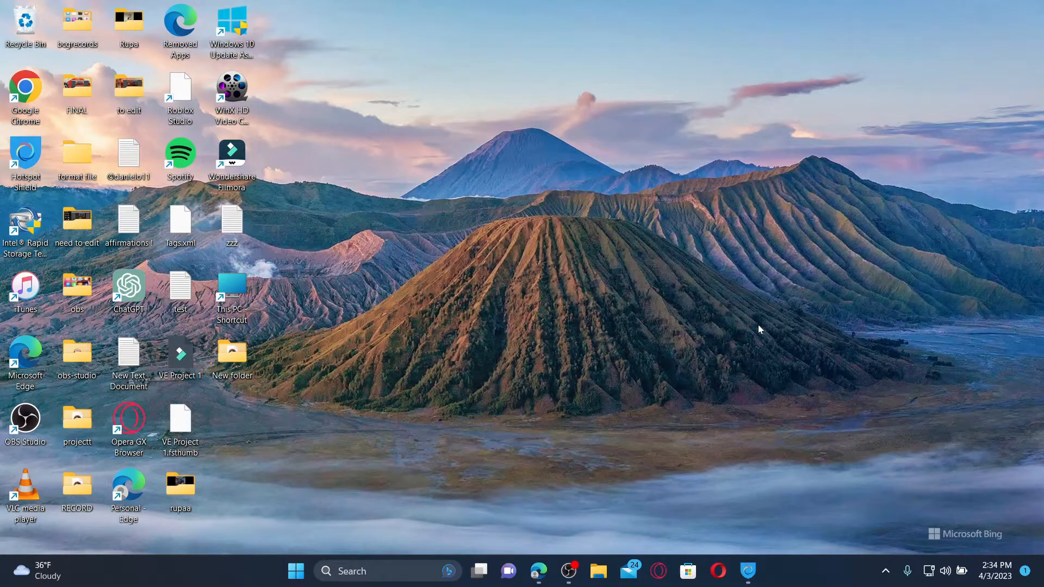
mouse_move(671, 452)
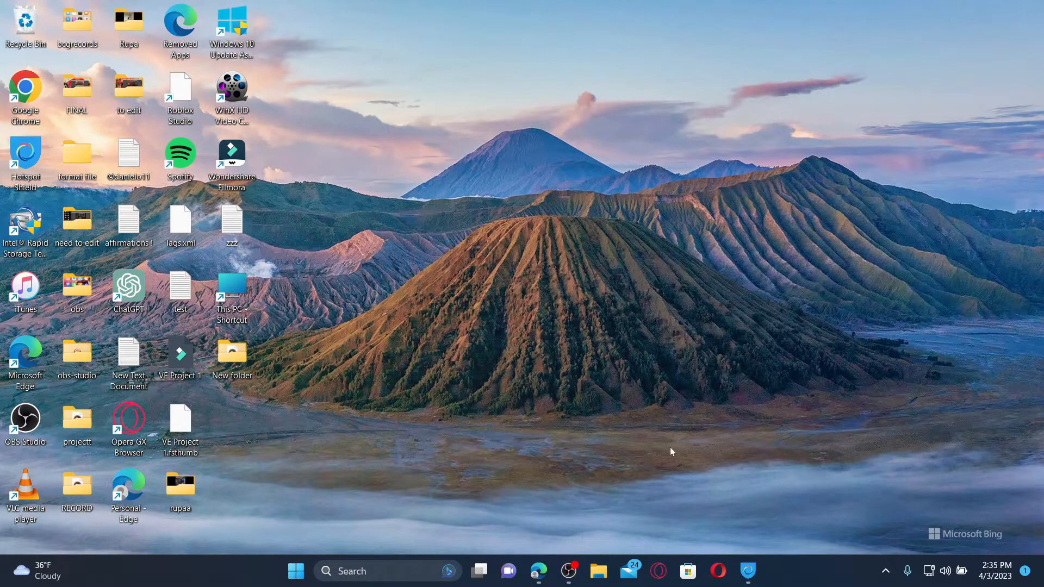
mouse_move(641, 413)
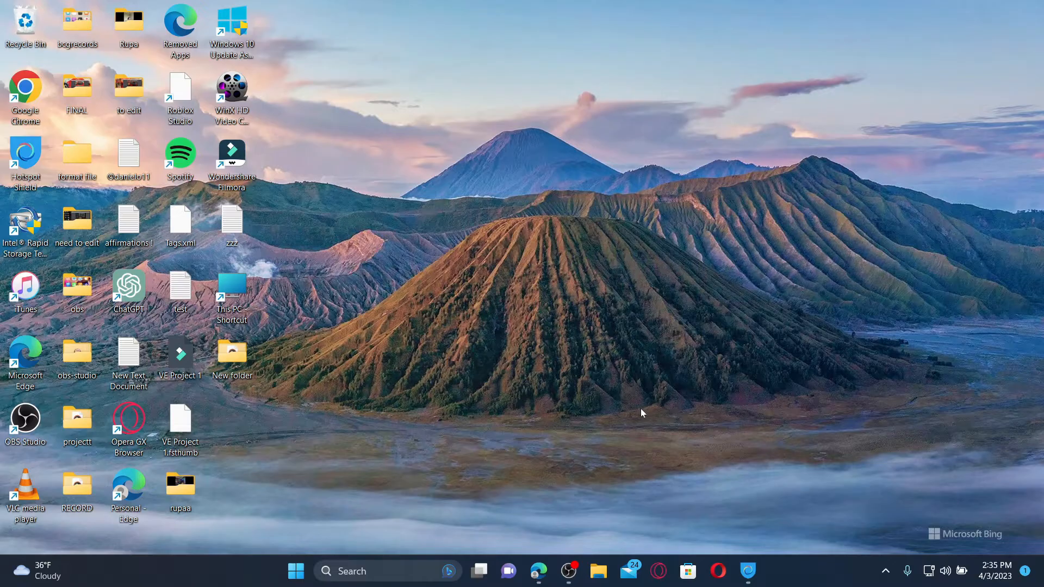
mouse_move(907, 388)
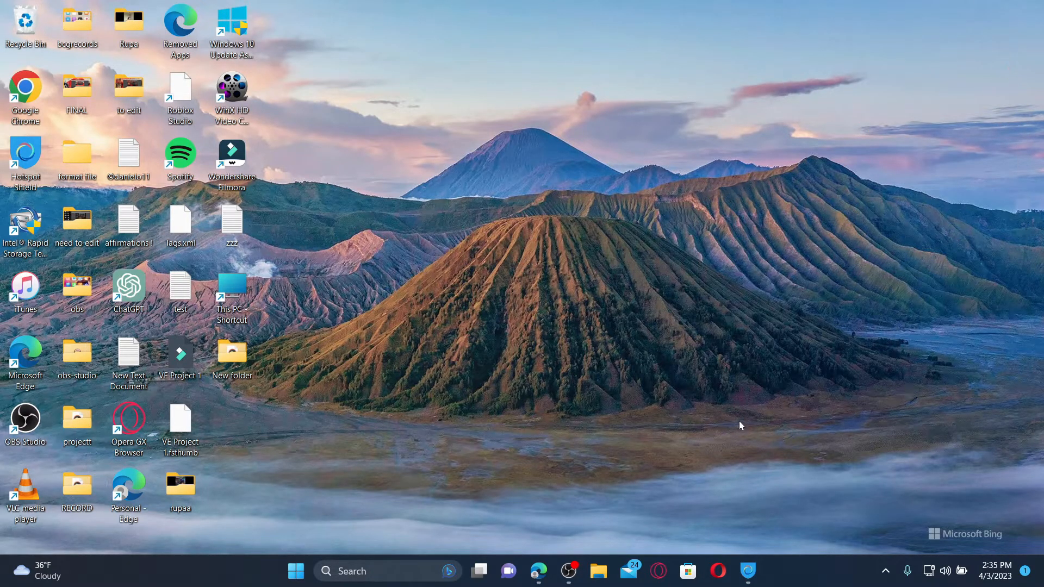
click(538, 571)
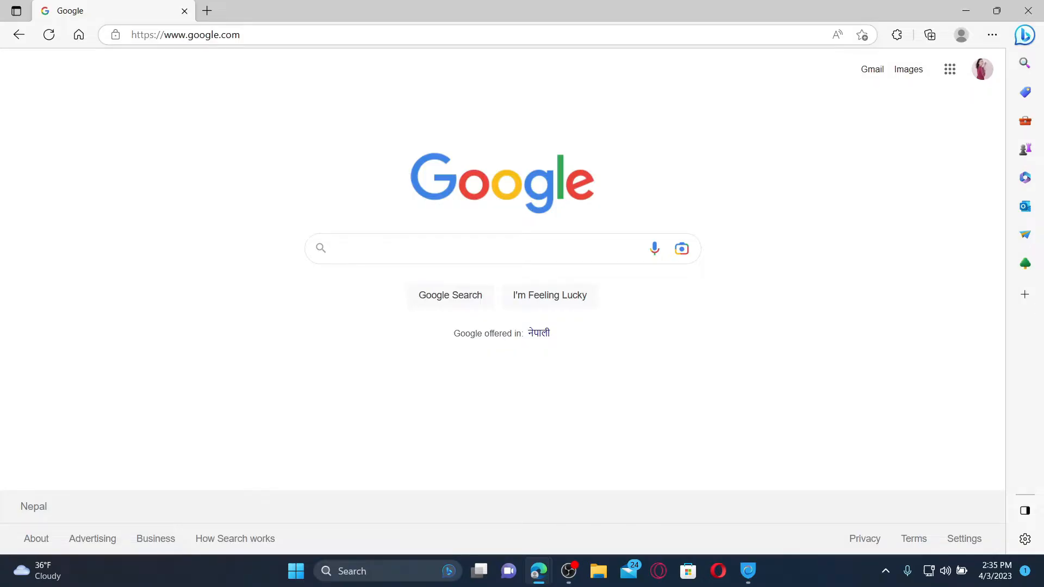
text(www.hackerrank.com)
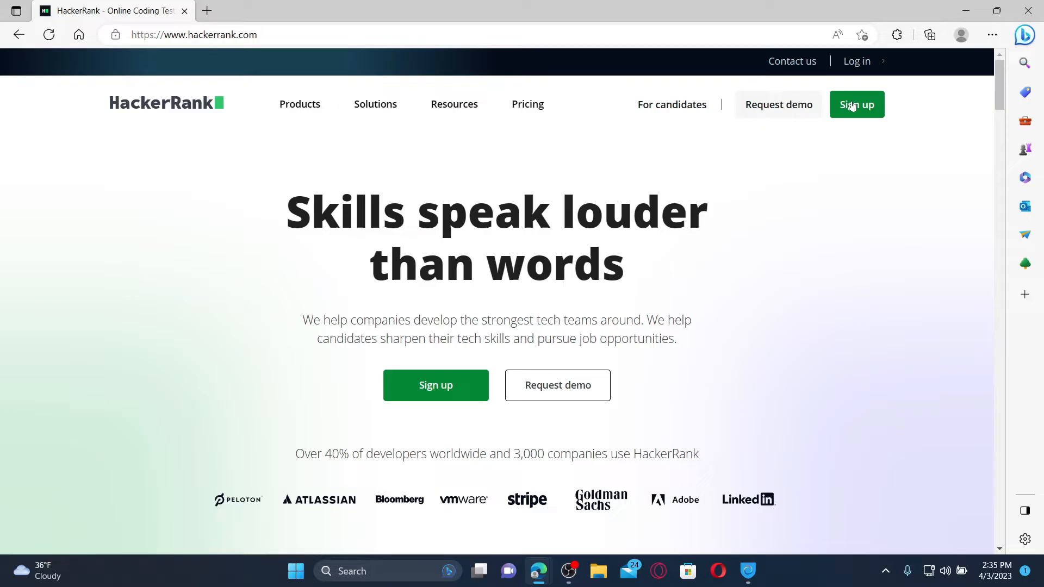
Step: Start sign-up, choose 'I'm here to practice and prepare', and continue to account creation
click(856, 104)
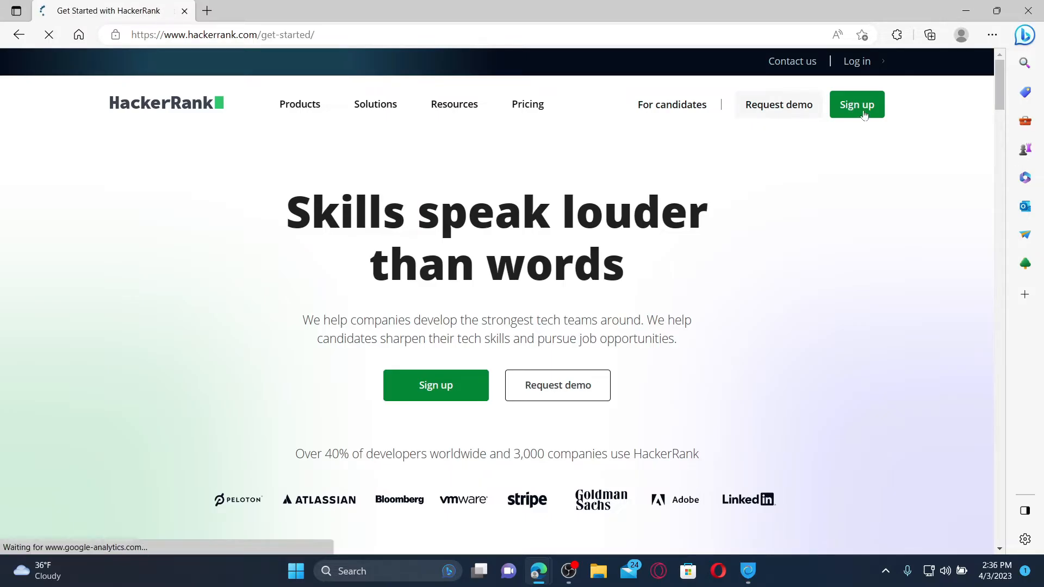
click(857, 104)
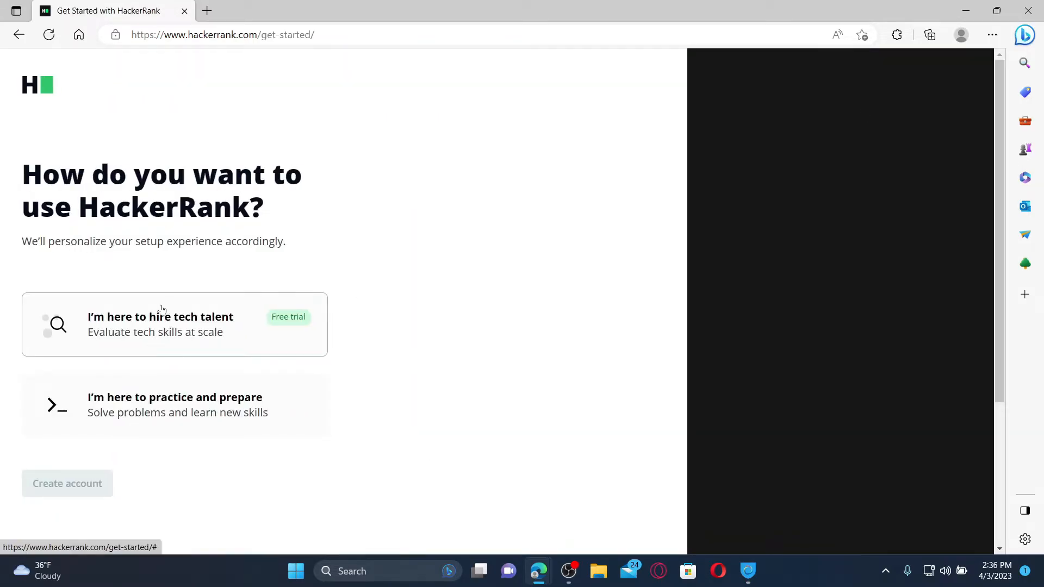
click(160, 324)
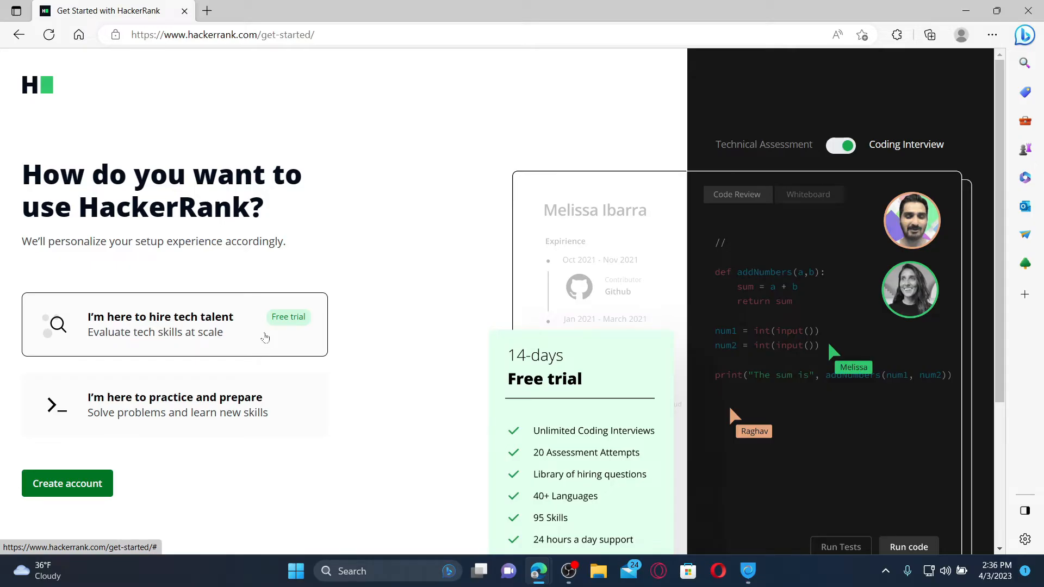
scroll(down, 3)
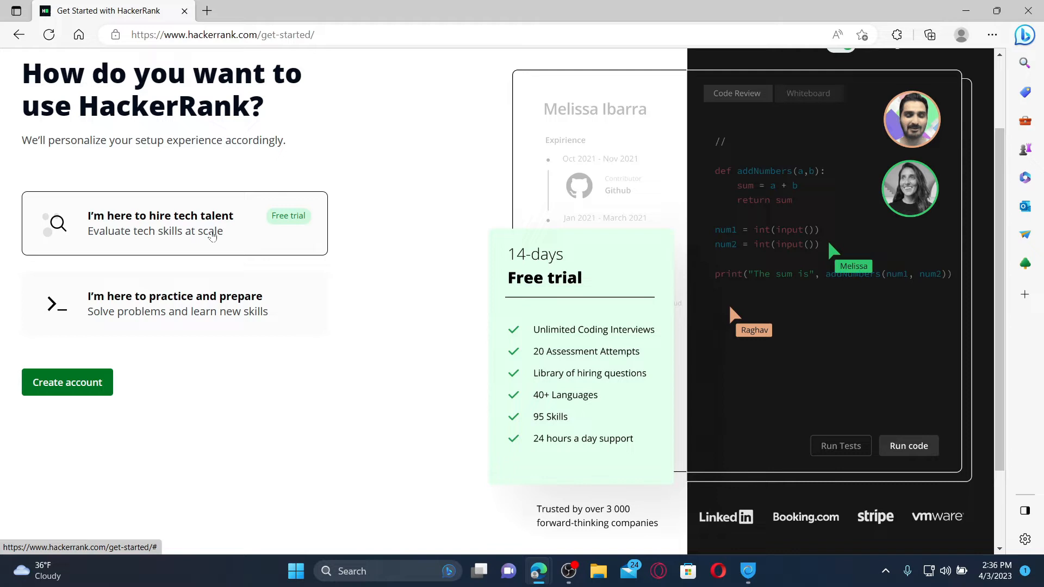
mouse_move(234, 228)
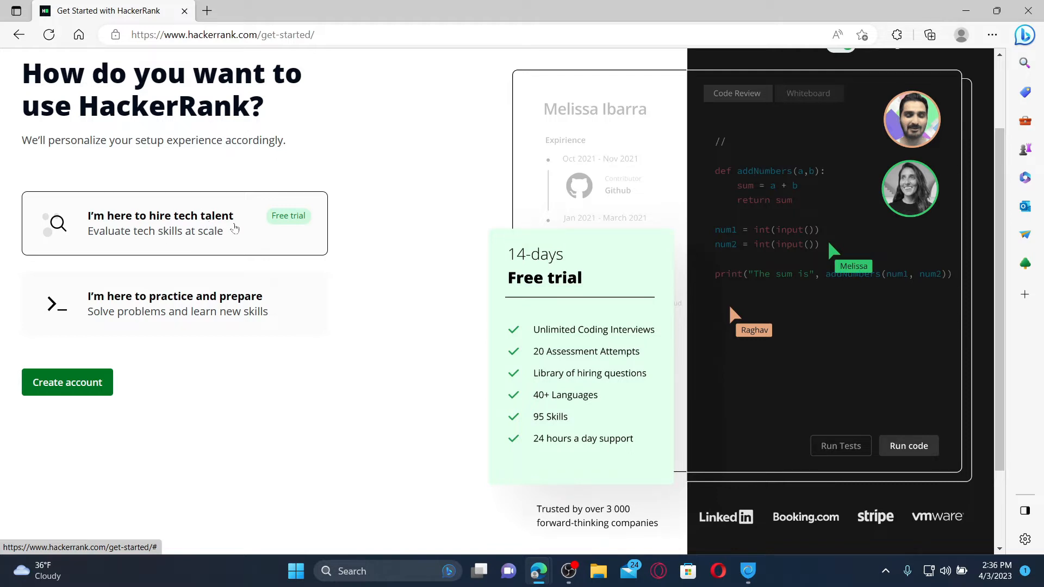
click(174, 302)
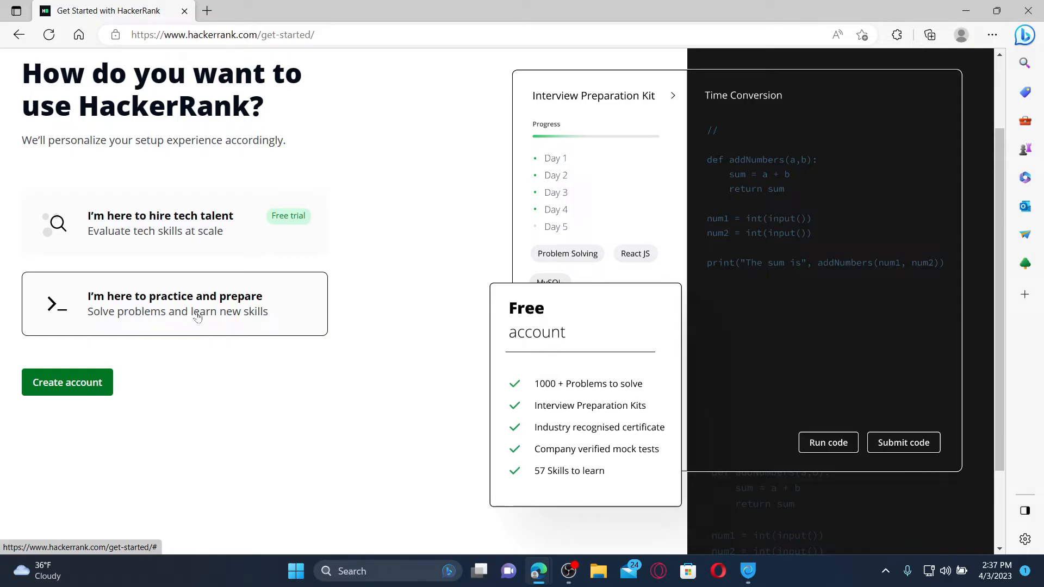
click(66, 383)
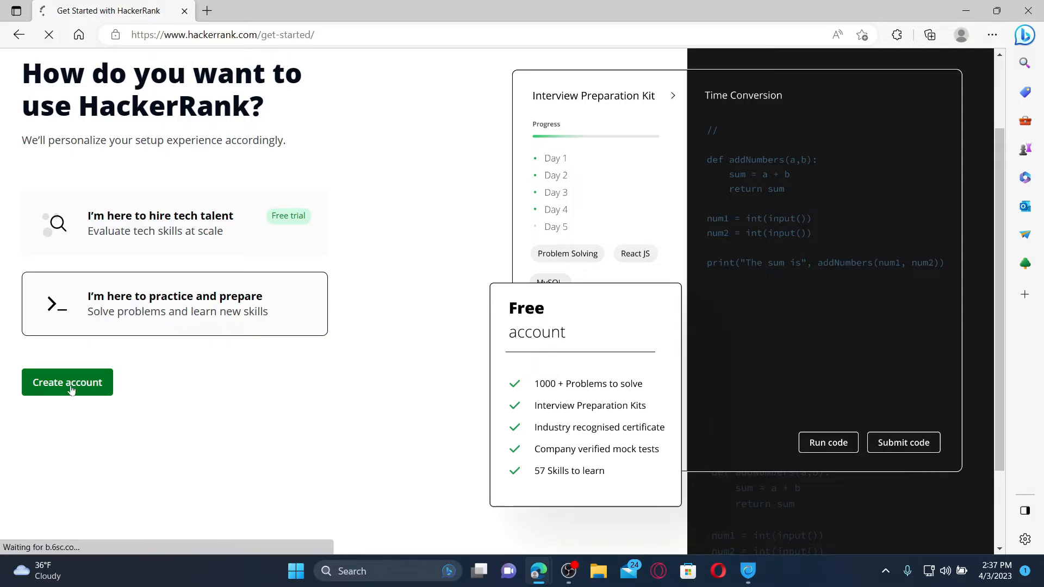
click(66, 382)
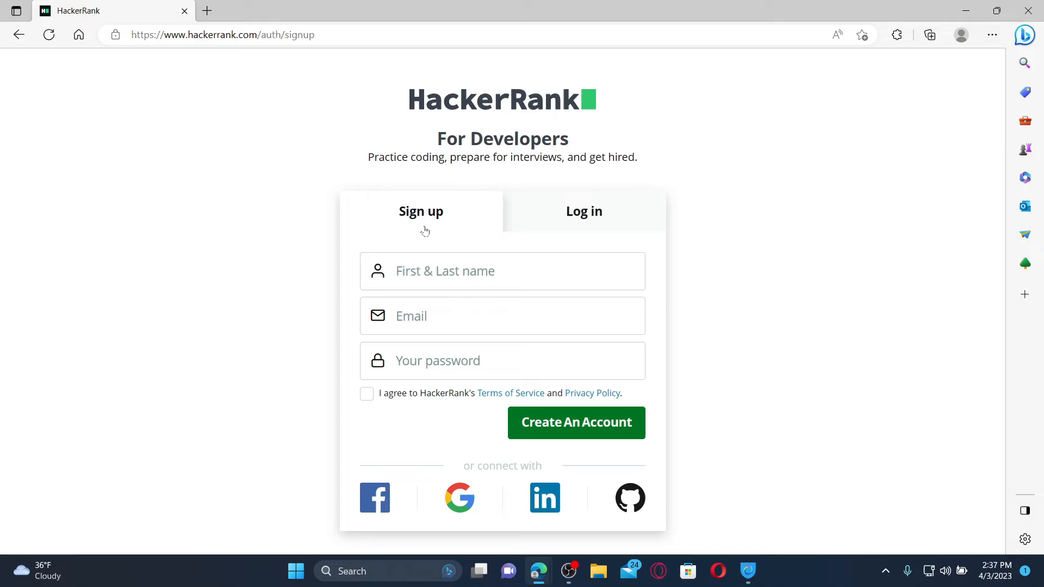
click(501, 271)
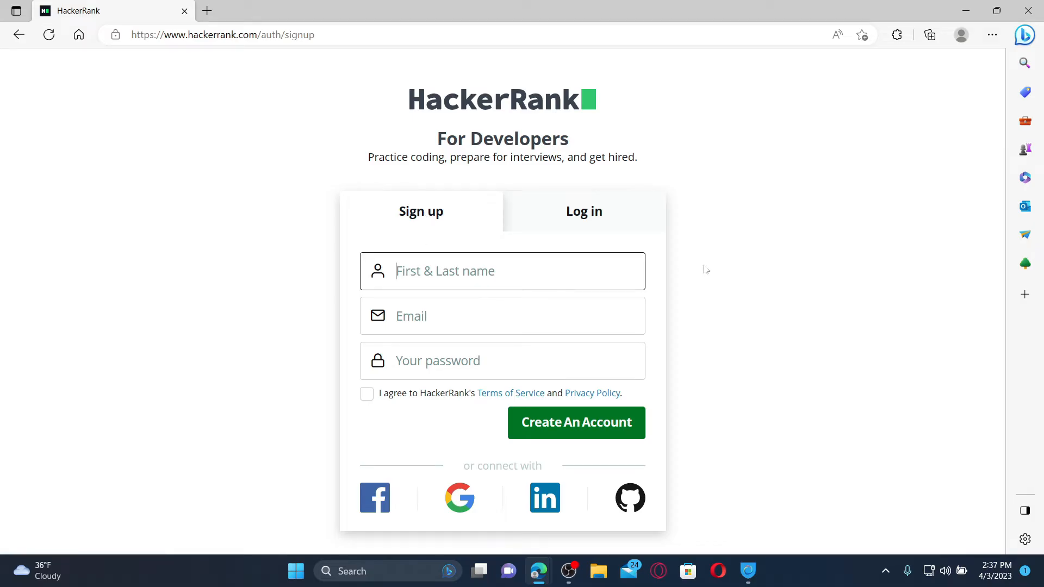
text(Rupa)
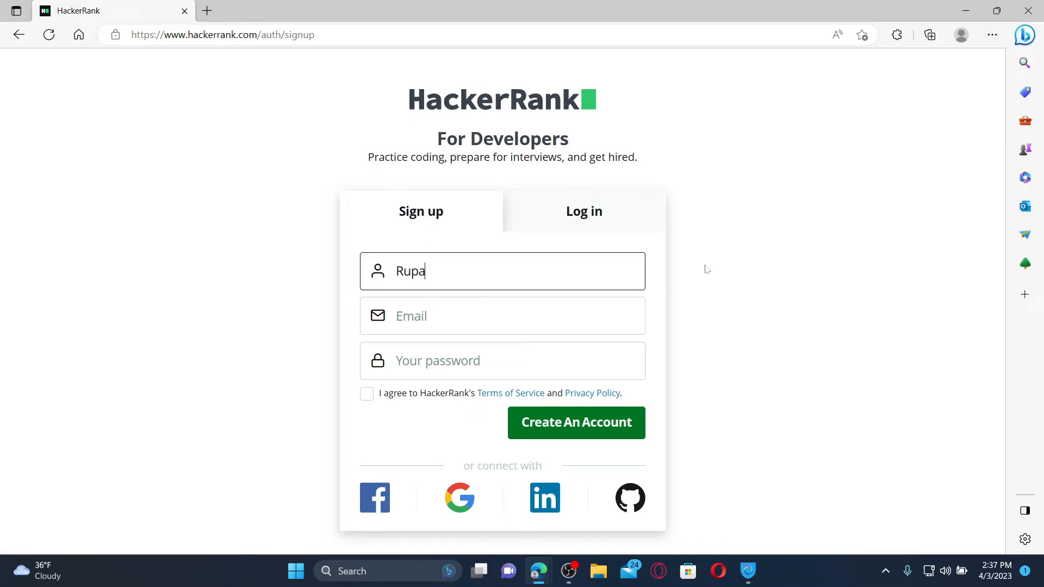
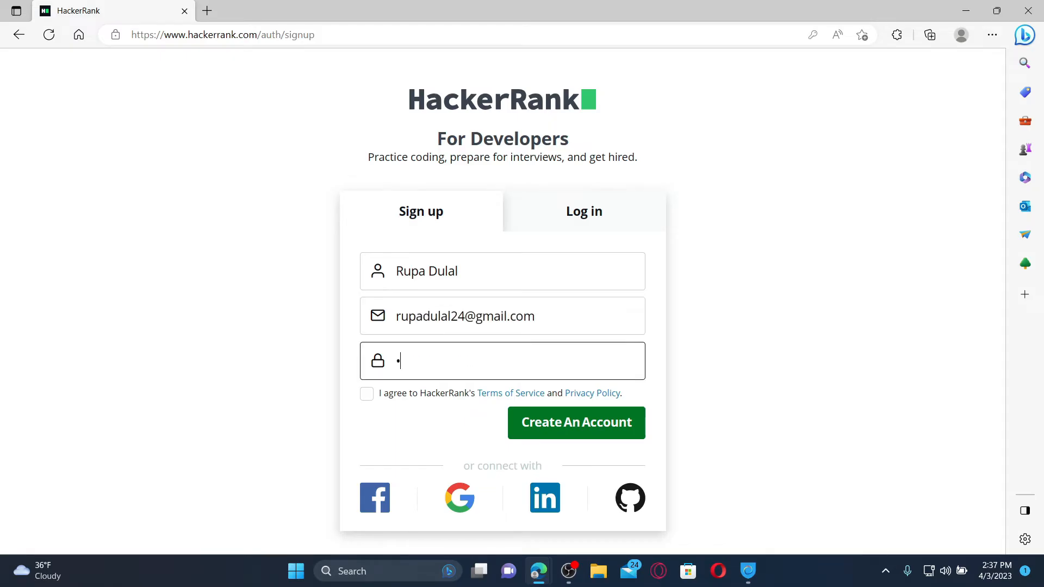
text(password)
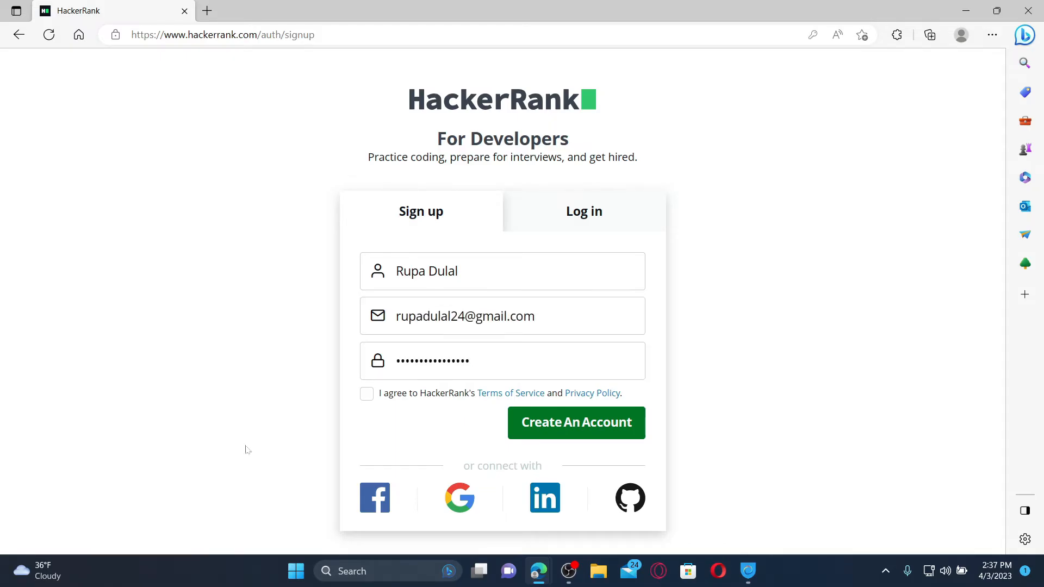
click(366, 392)
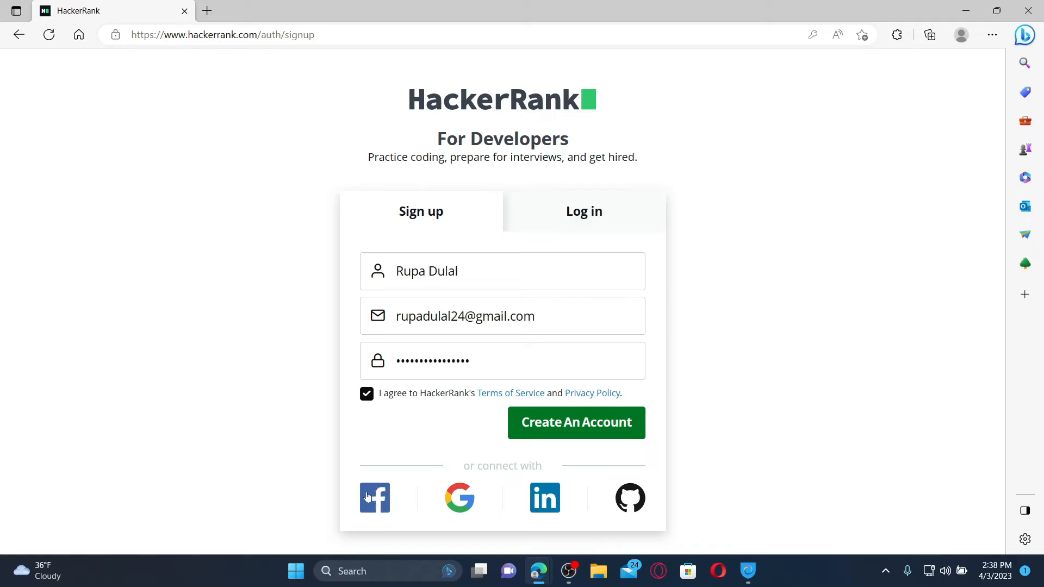
mouse_move(474, 522)
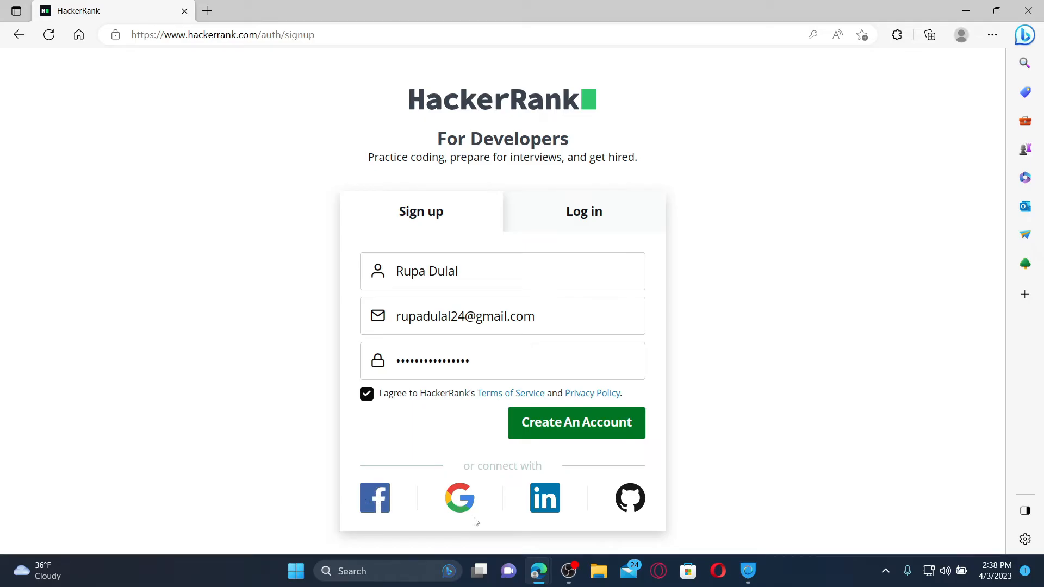
mouse_move(628, 509)
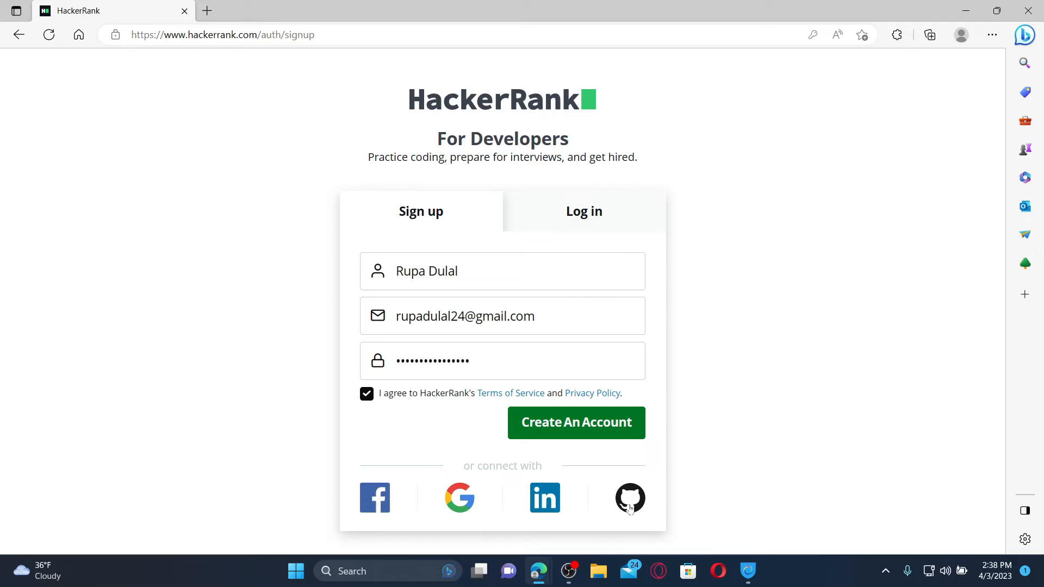
mouse_move(487, 494)
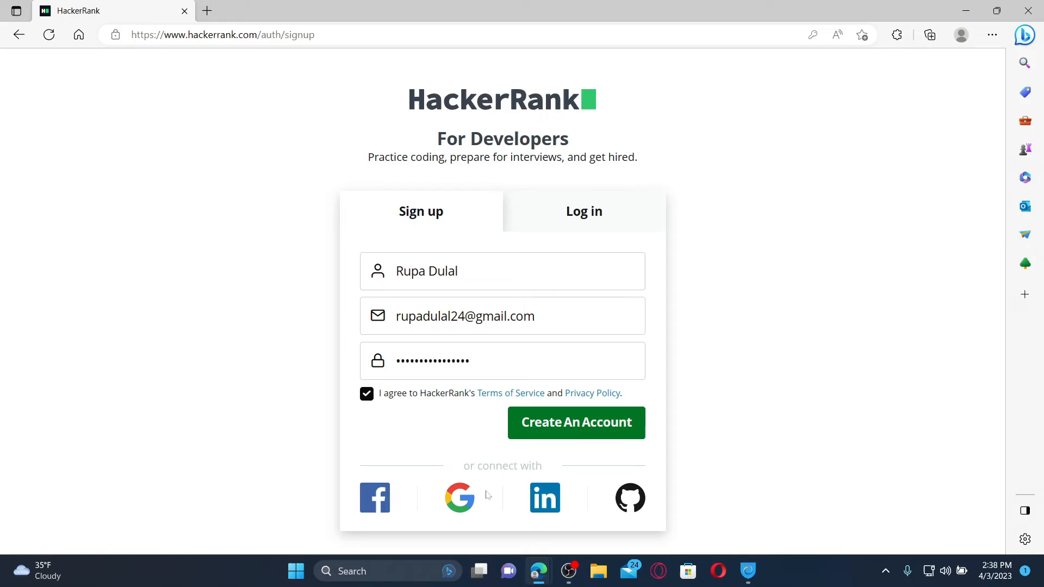
click(575, 422)
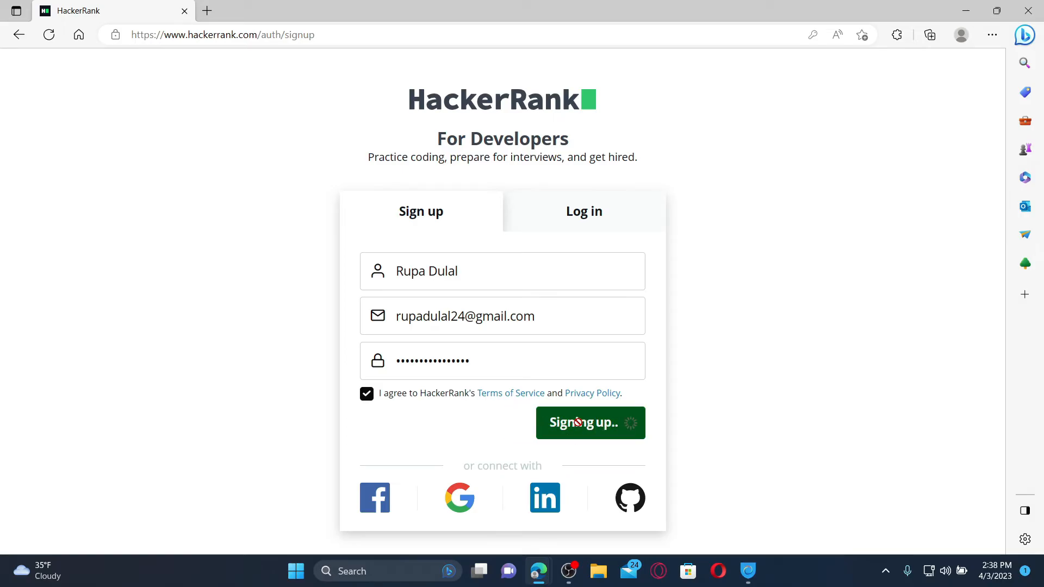
Step: Answer the onboarding questions and reach the Prepare dashboard
click(590, 423)
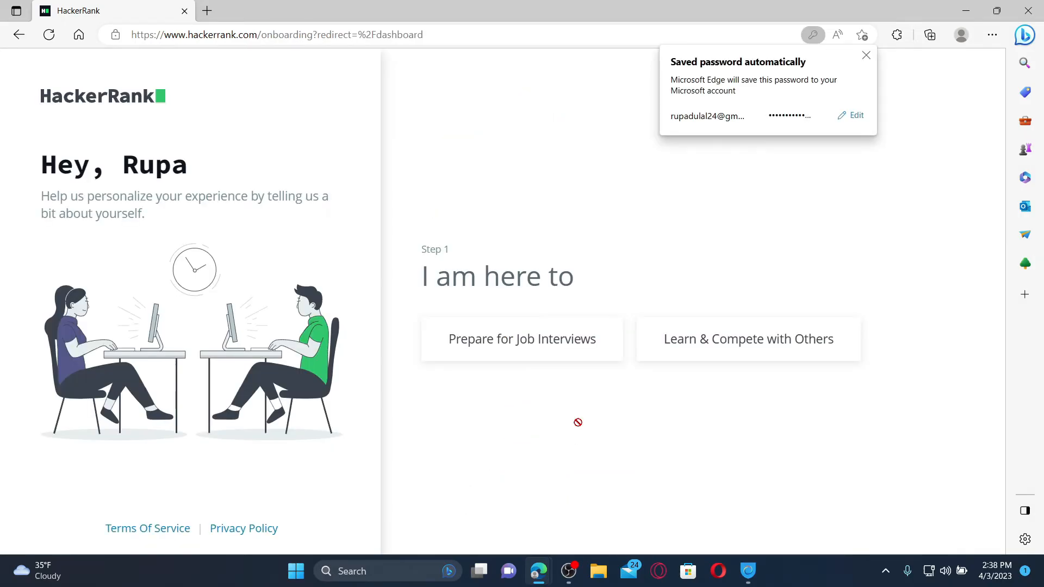
click(866, 54)
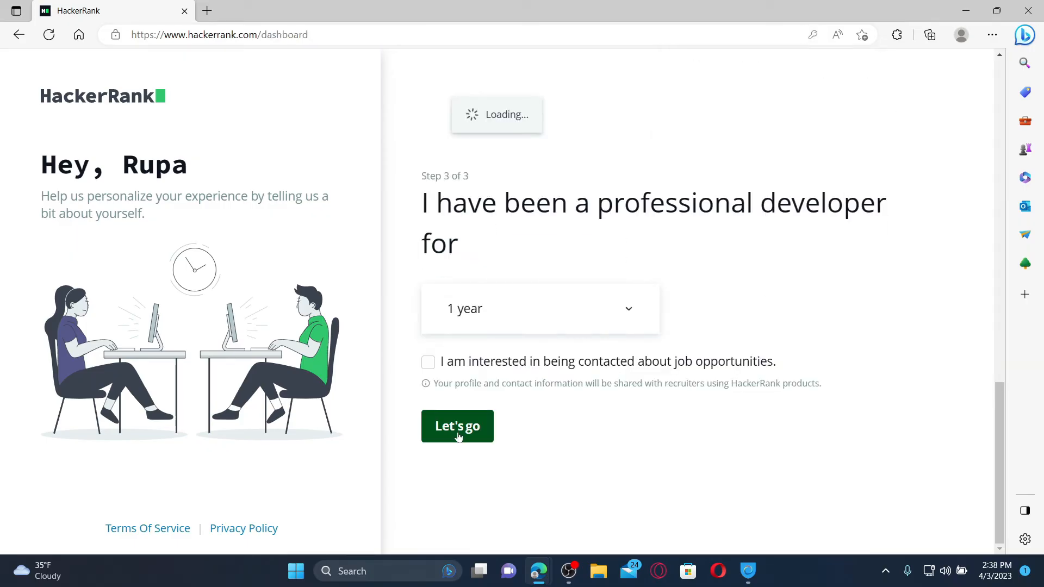
click(457, 426)
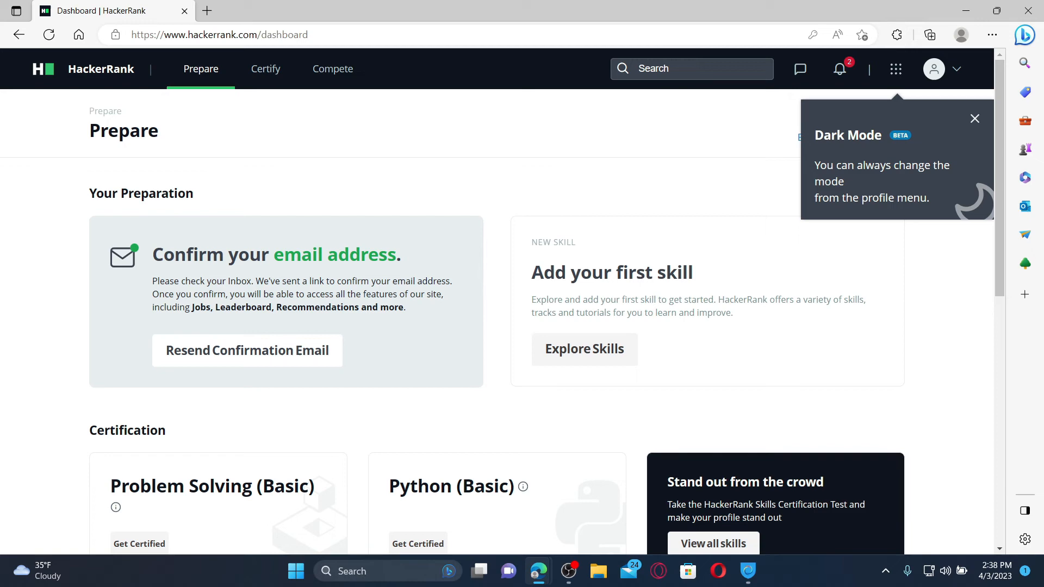
Step: Open Gmail in a new tab and open HackerRank's 'Please confirm your email' message
click(207, 11)
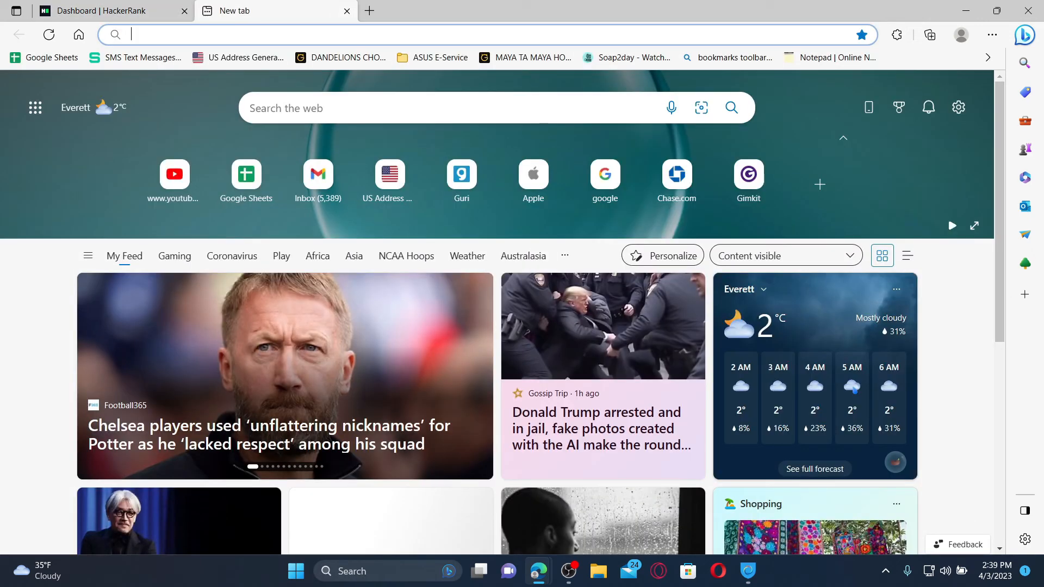
click(318, 174)
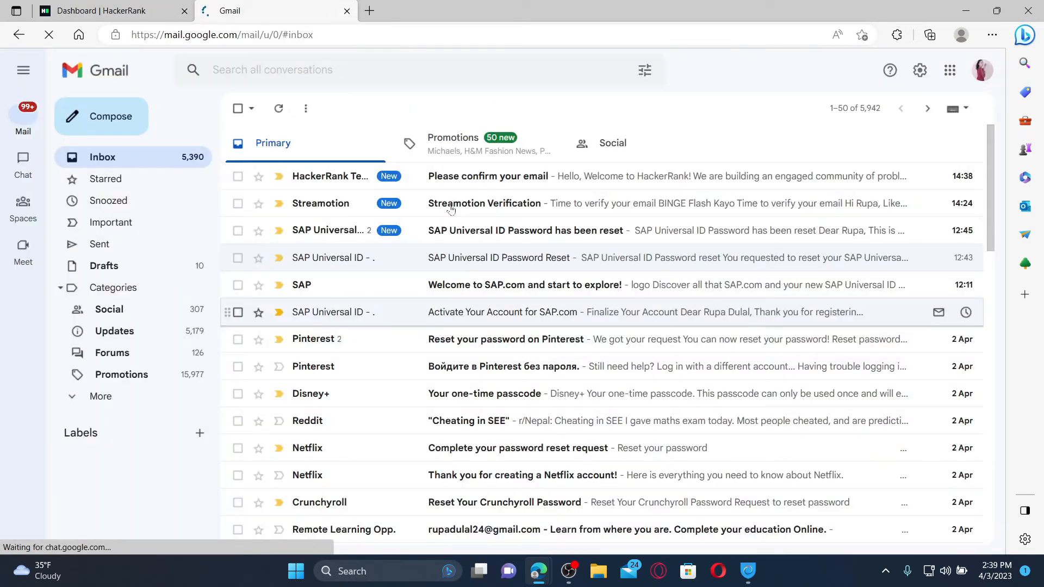
click(486, 176)
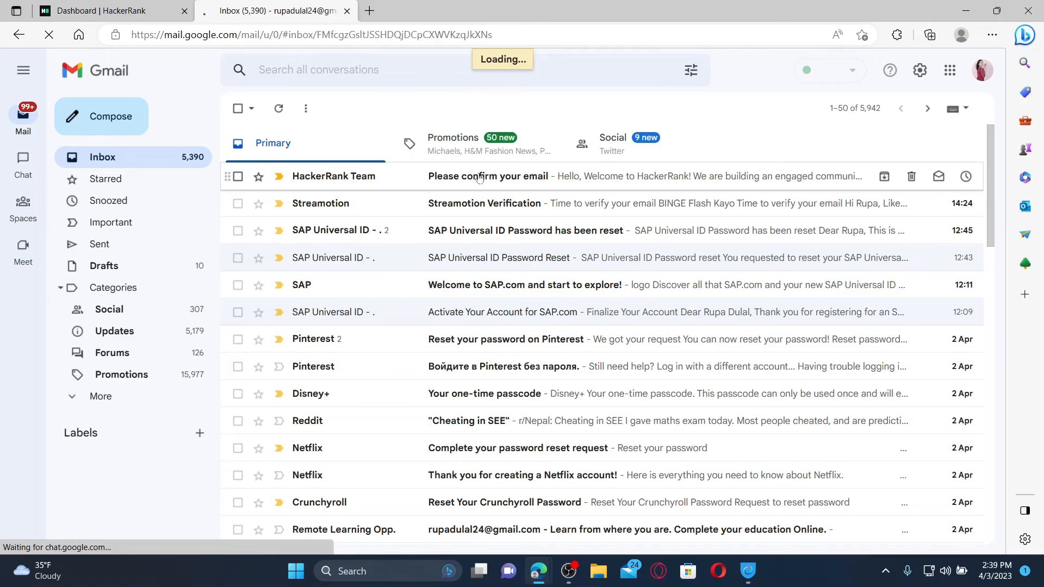